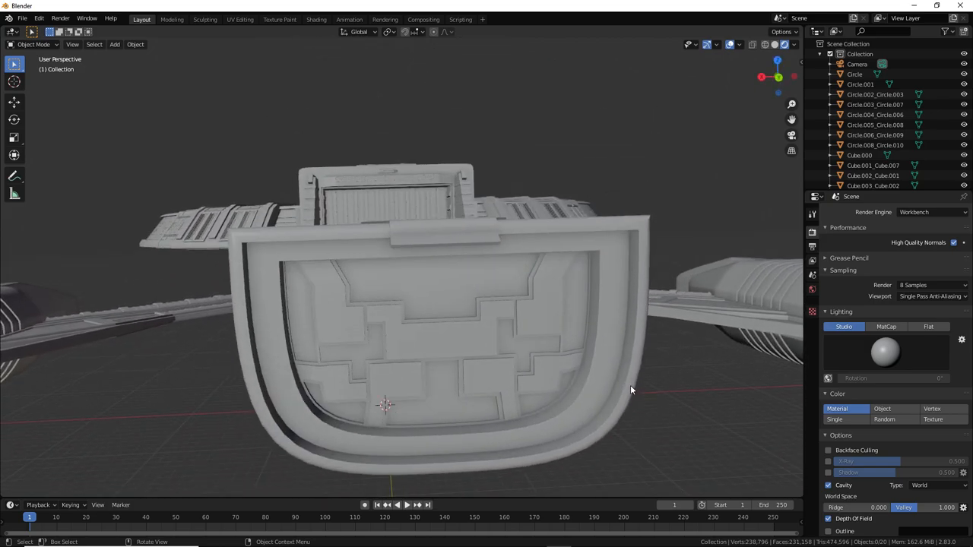
Orbit away from the aft hull and hangar entrance, then frame the entire starship from the front.
left_click_drag(631, 389, 403, 225)
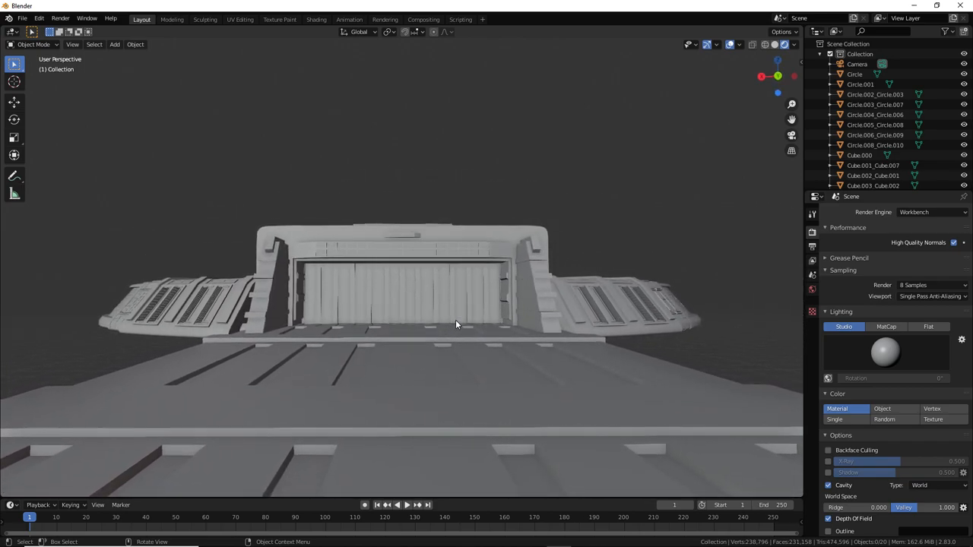
left_click_drag(456, 326, 457, 304)
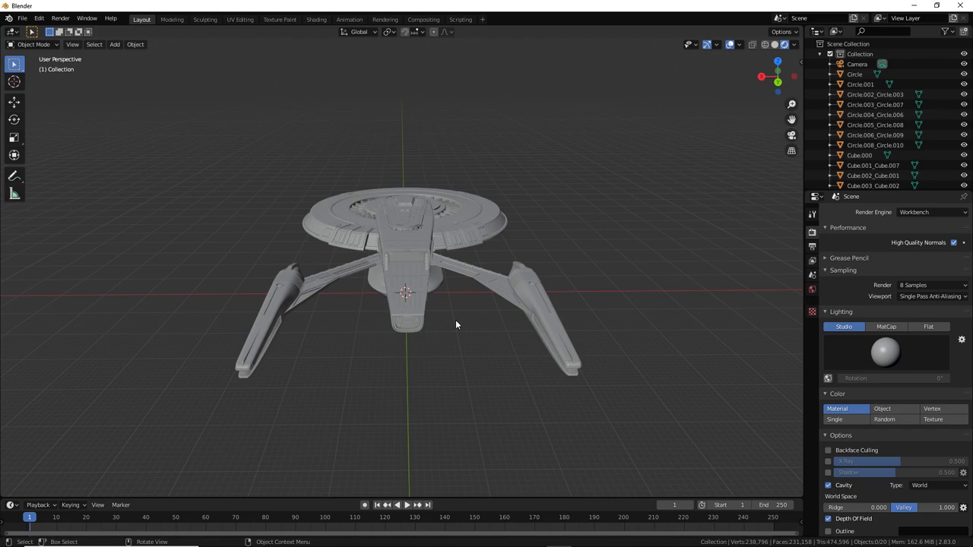
key("A")
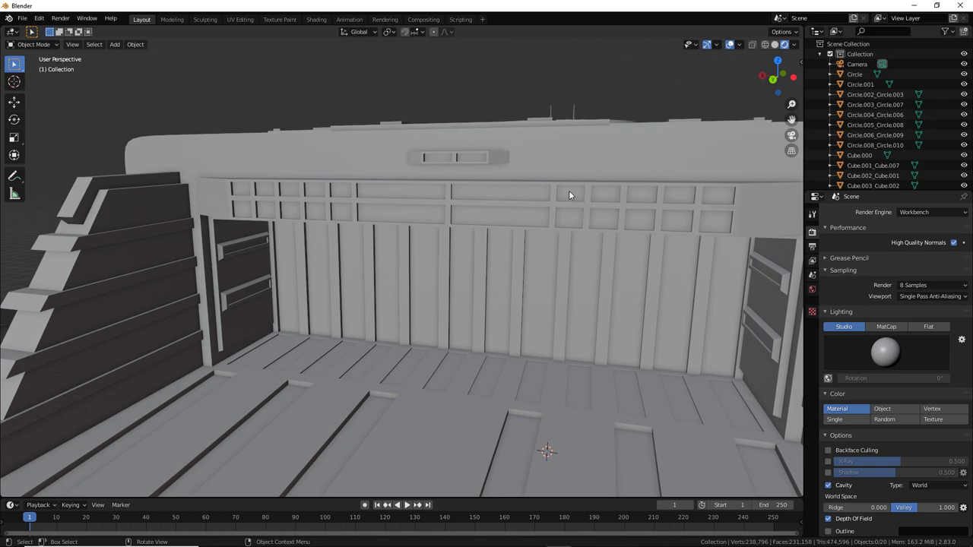
mouse_move(609, 203)
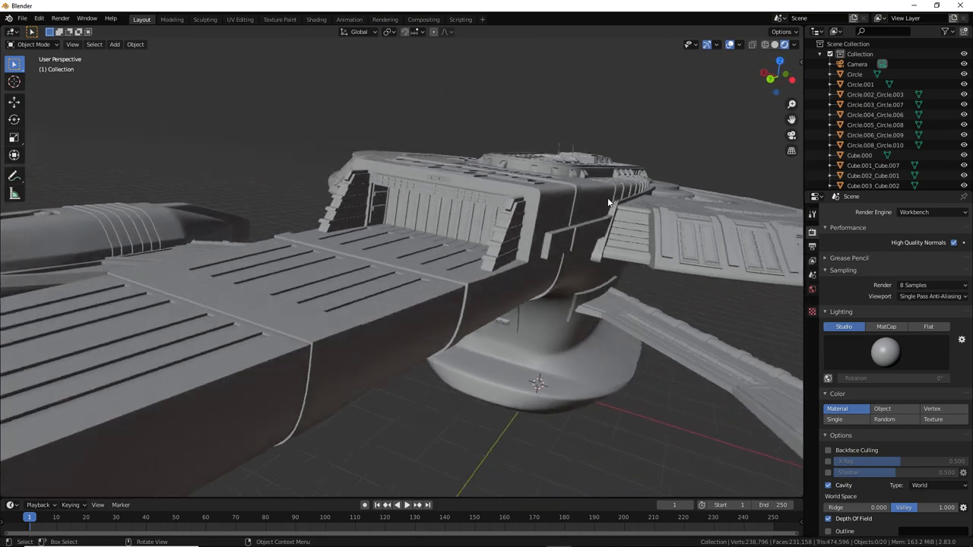
Orbit around the underside of the engineering hull toward the saucer's rim.
left_click_drag(608, 203, 600, 213)
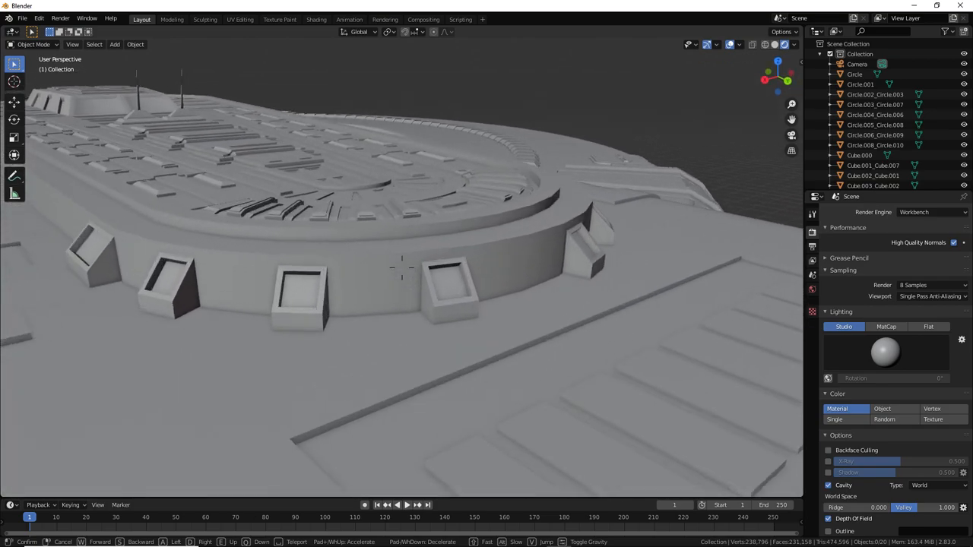
mouse_move(398, 274)
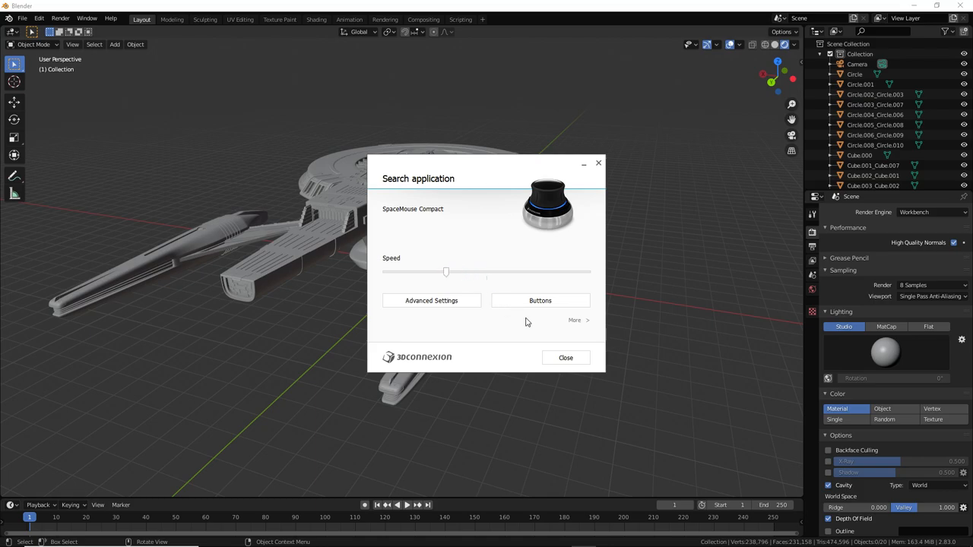
Close the SpaceMouse Compact settings panel after checking the Speed slider.
left_click(566, 357)
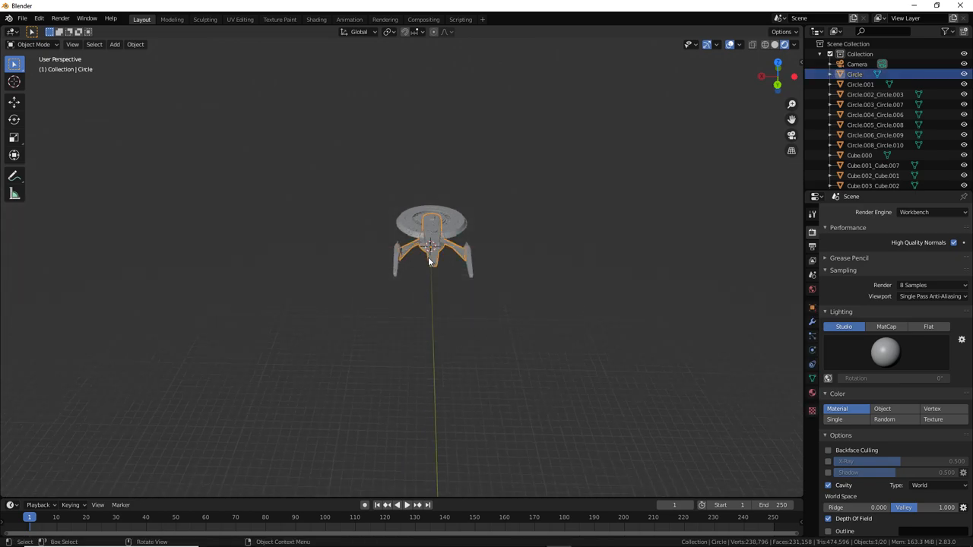
Navigate from the distant ship in toward the docking ports along the saucer's edge.
key("a")
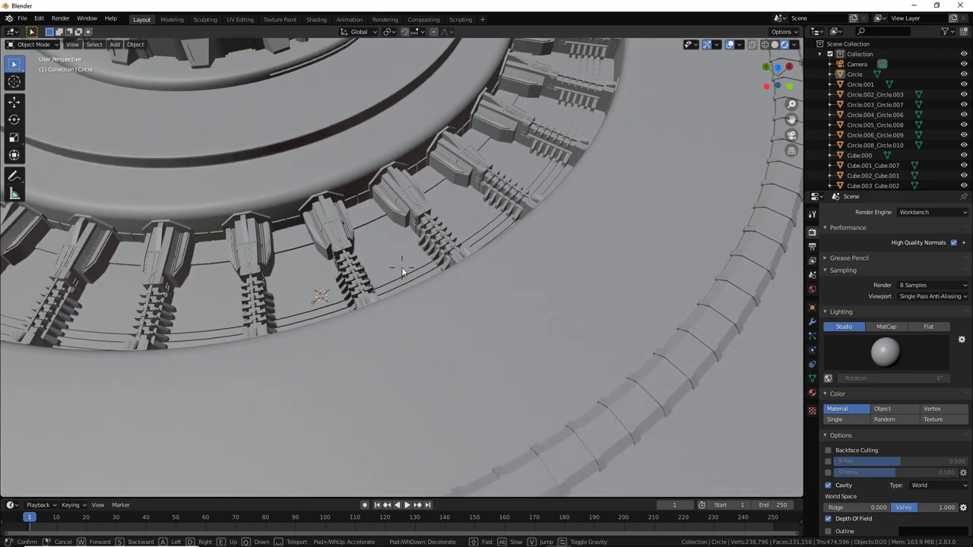
Switch to Minecraft, browse the VoxelMap of the starship builds, then return to Blender.
left_click(504, 535)
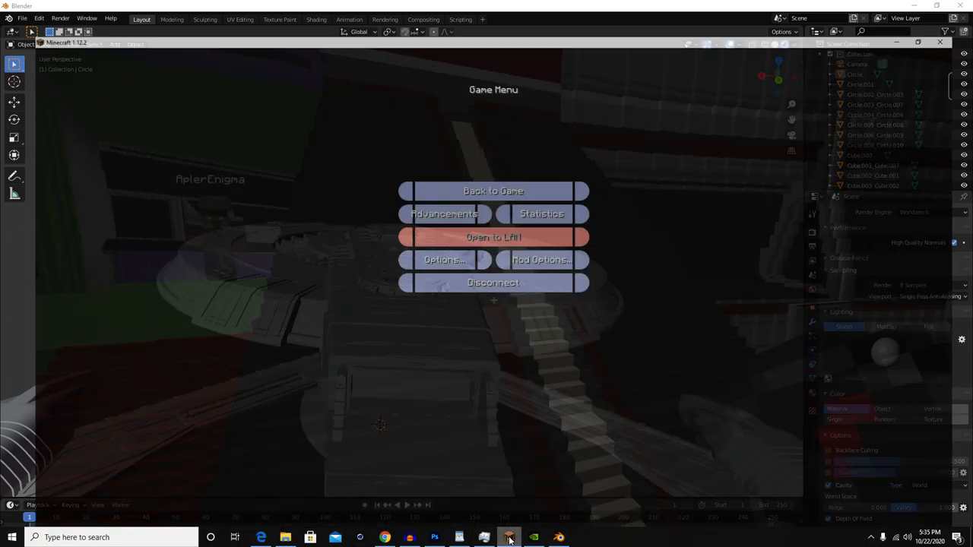
left_click(492, 191)
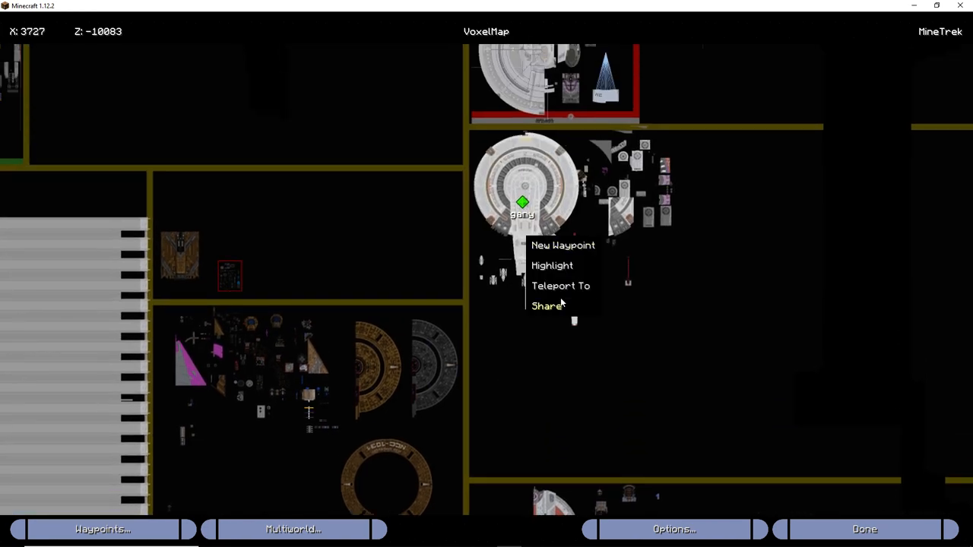
left_click(560, 286)
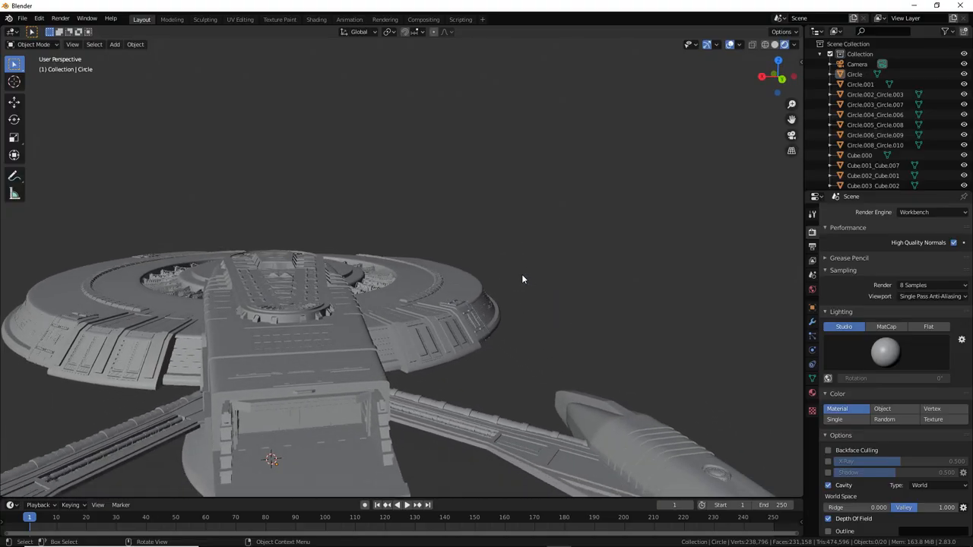
Enter fly navigation and move alongside the engineering hull's recessed side panels.
key("alt+tab")
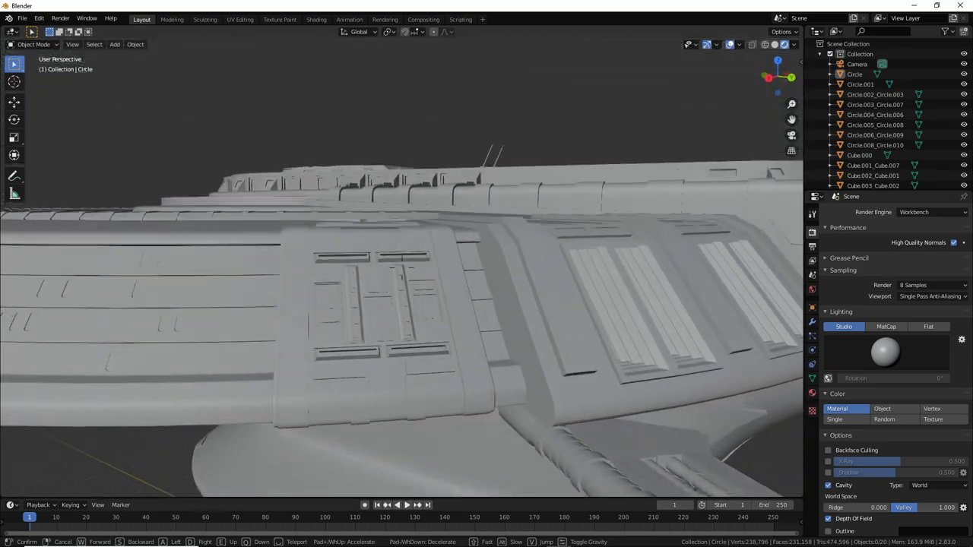
left_click_drag(403, 304, 403, 228)
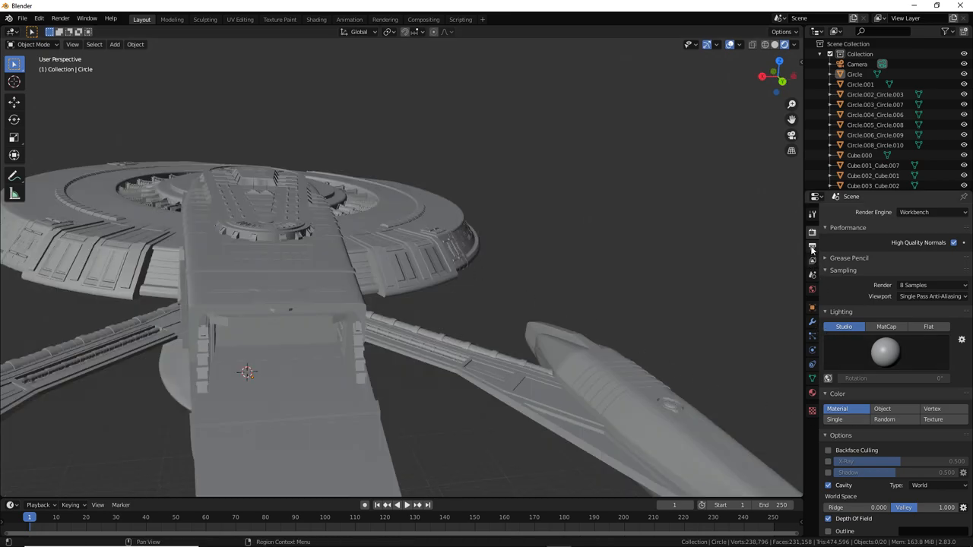
Show the model's transform values and 1920×1080 render output settings in the sidebar.
left_click(812, 246)
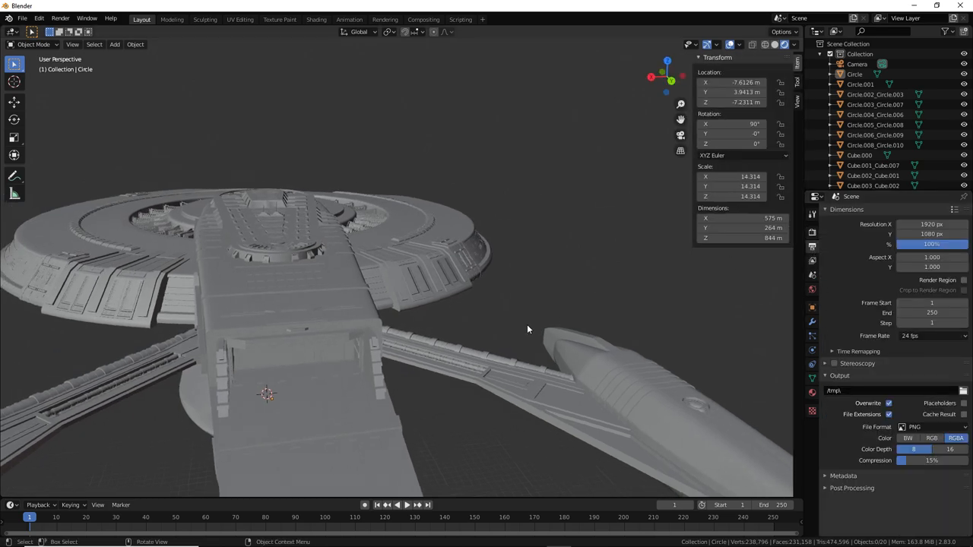
mouse_move(529, 234)
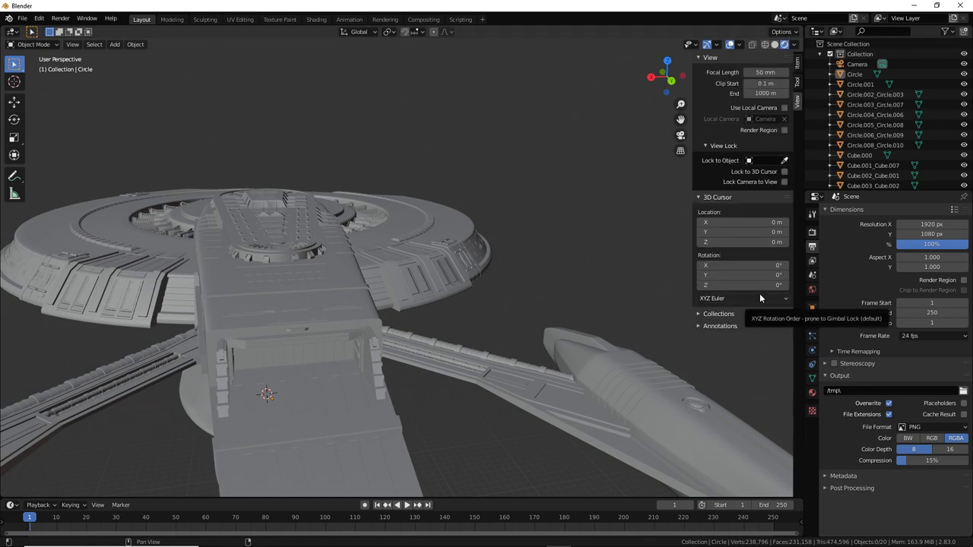
Set the viewport far clip distance to 100000 so the whole ship stays visible.
left_click(758, 82)
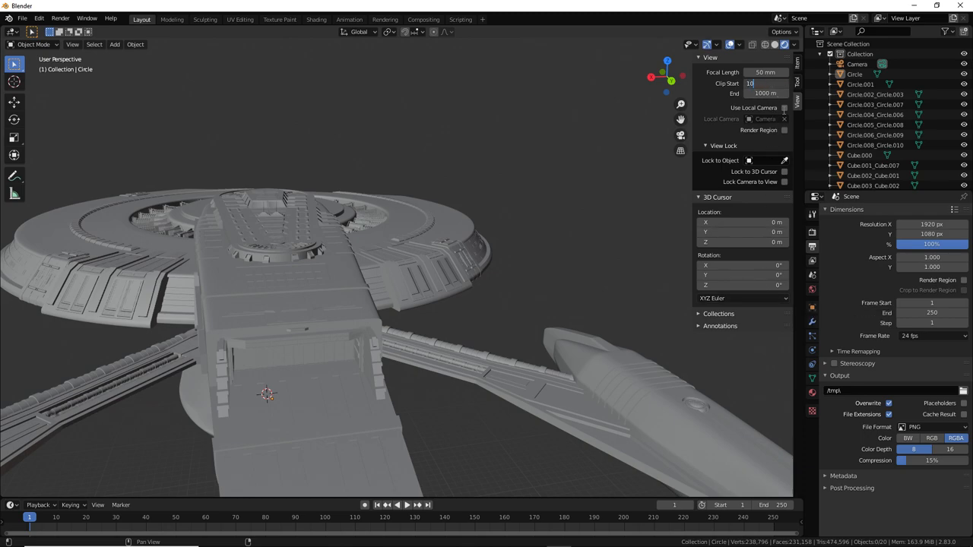
type("100000")
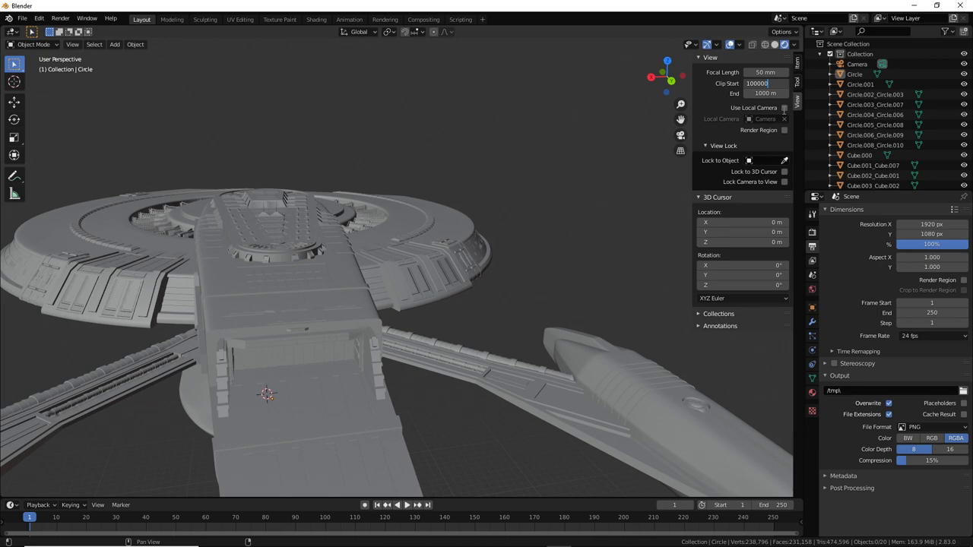
left_click(764, 82)
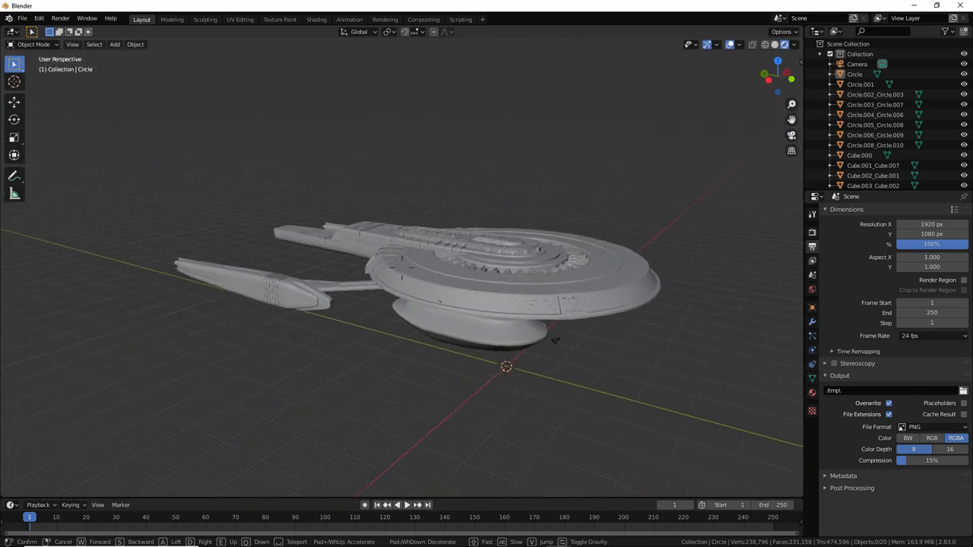
Move in close to the saucer hull detail, then pull back to a low view from behind.
left_click_drag(555, 341, 629, 423)
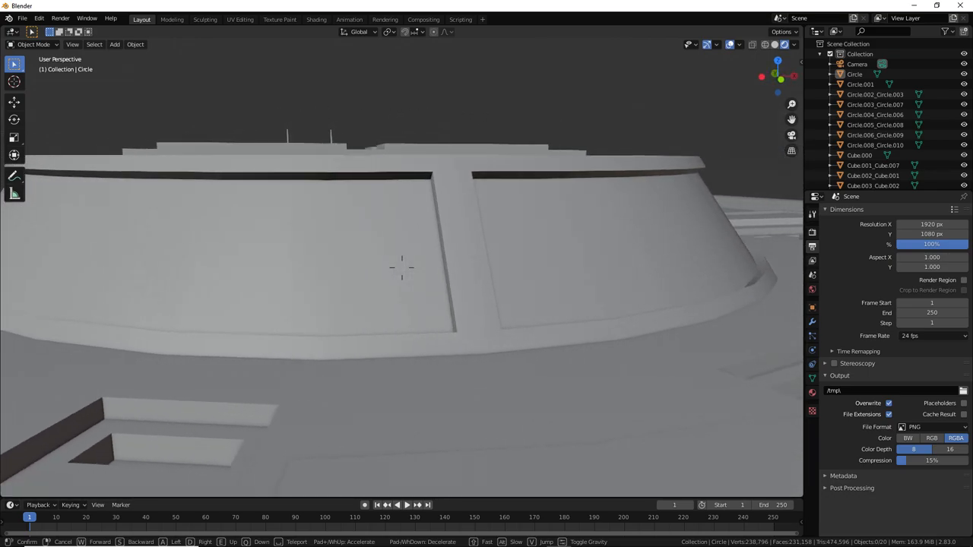
scroll("down", 3)
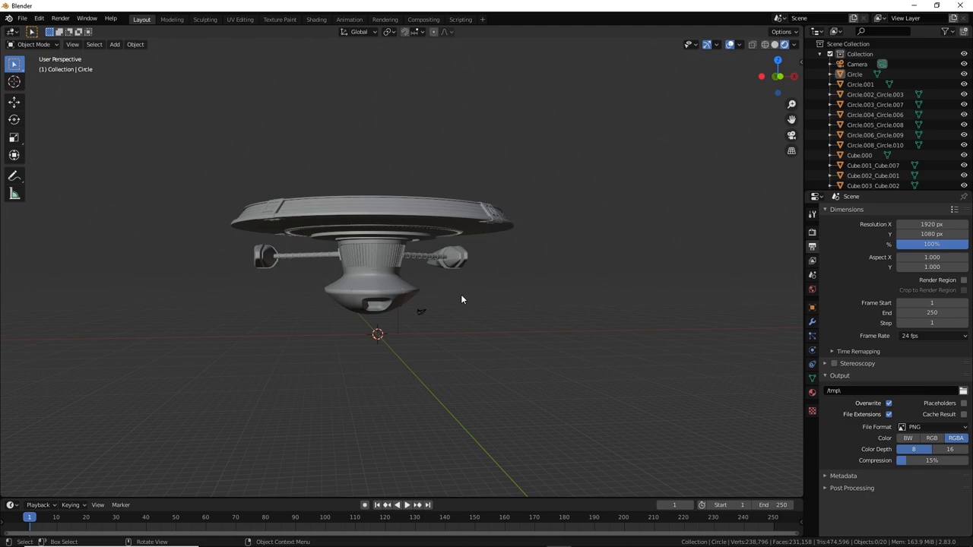
Orbit slightly, then snap to Back Orthographic via the navigation gizmo.
left_click_drag(462, 298, 651, 179)
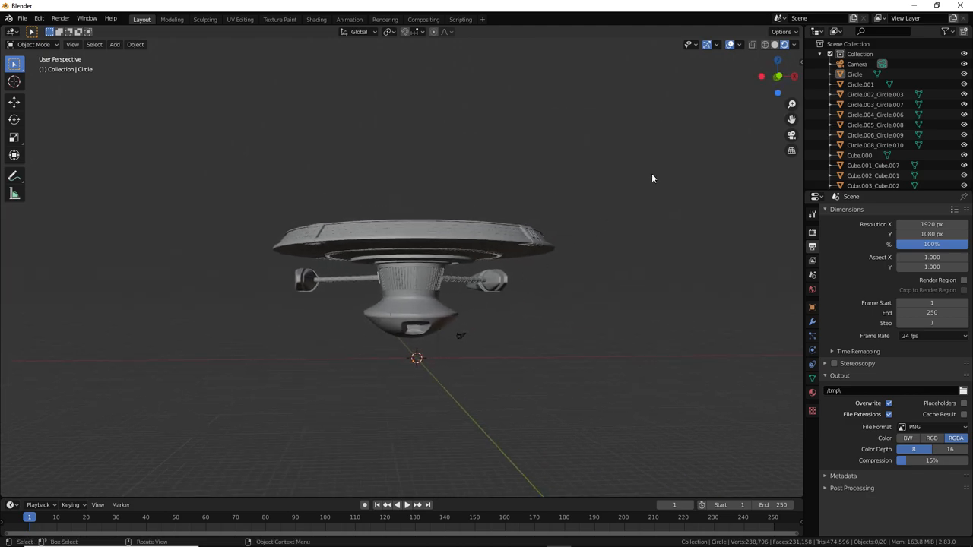
mouse_move(773, 64)
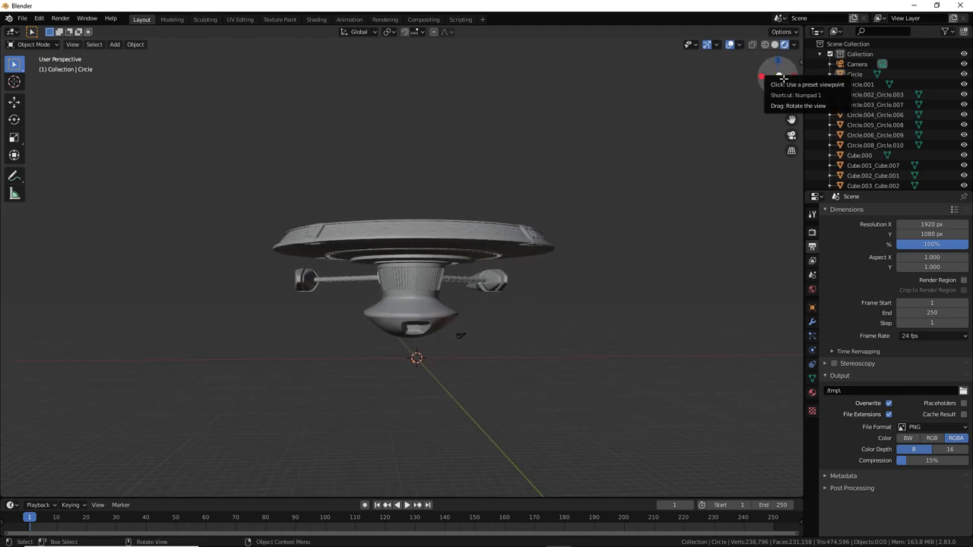
left_click(791, 75)
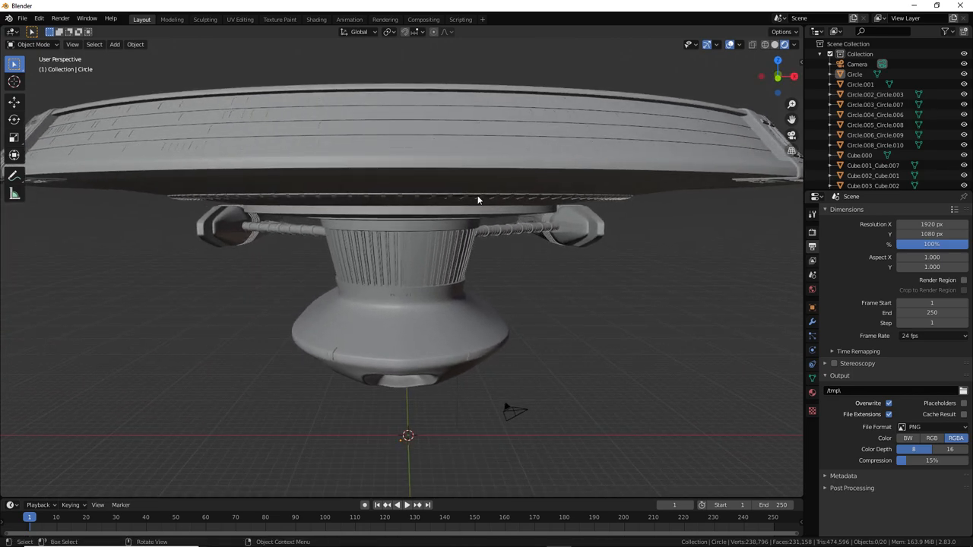
left_click(775, 74)
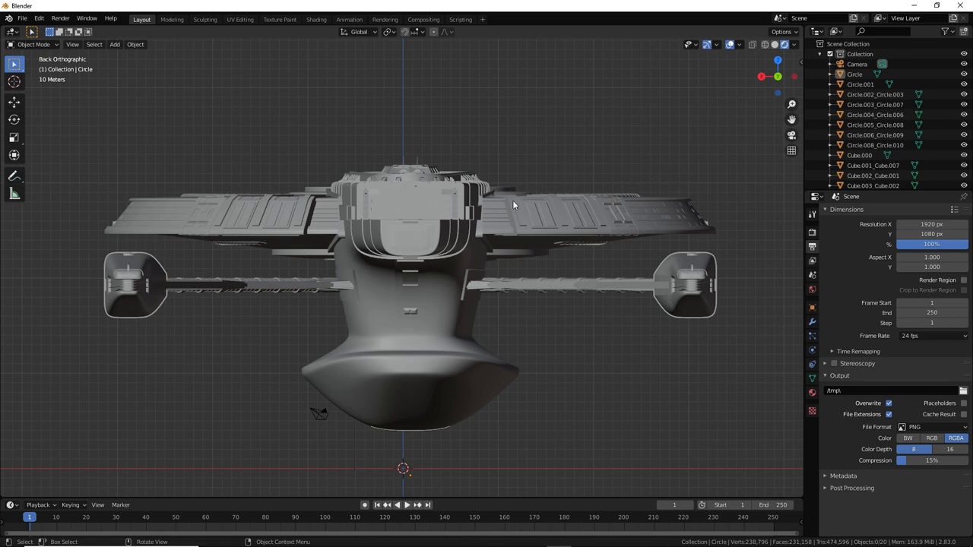
mouse_move(660, 210)
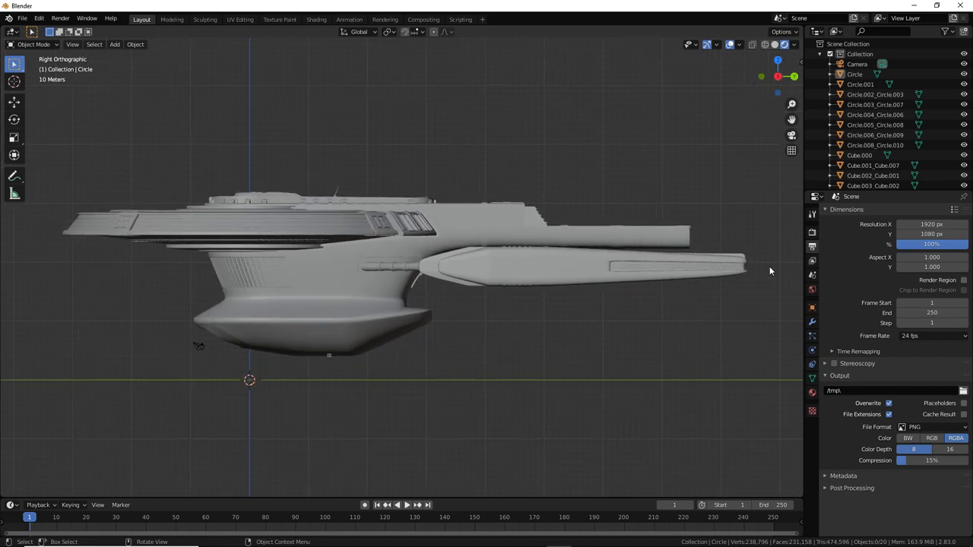
mouse_move(642, 362)
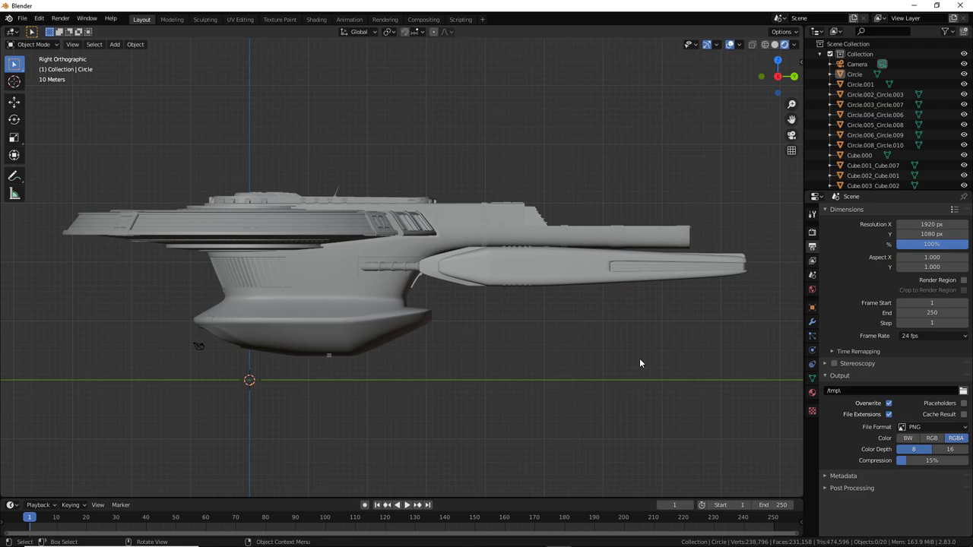
mouse_move(481, 367)
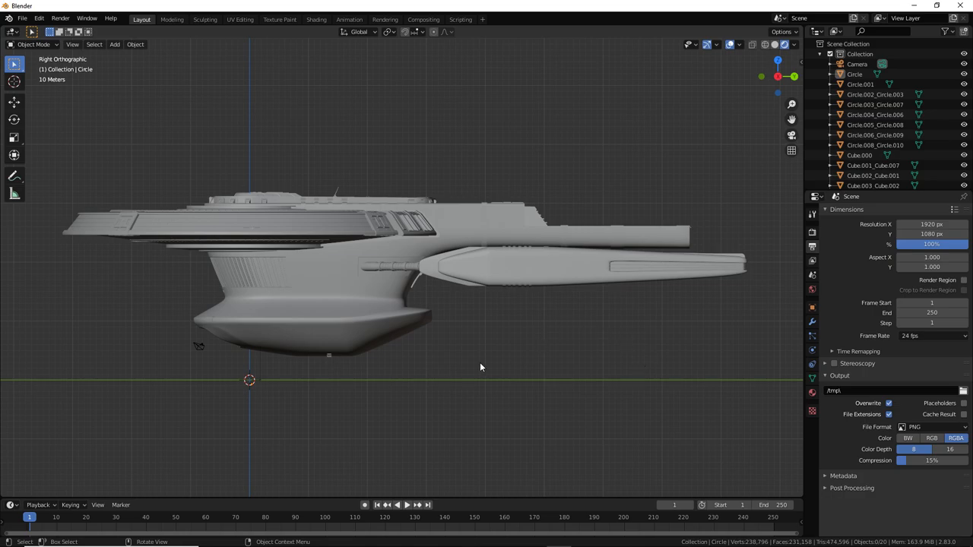
mouse_move(244, 286)
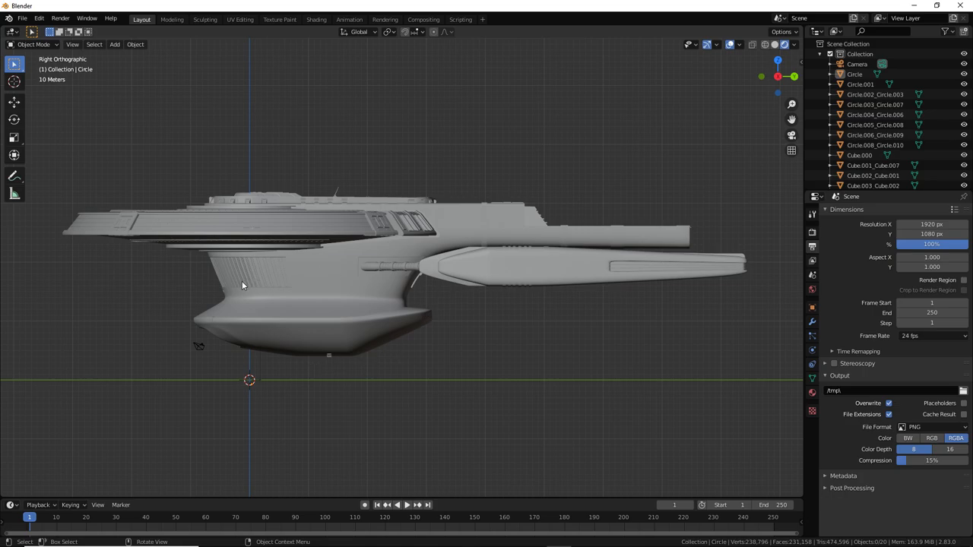
mouse_move(328, 389)
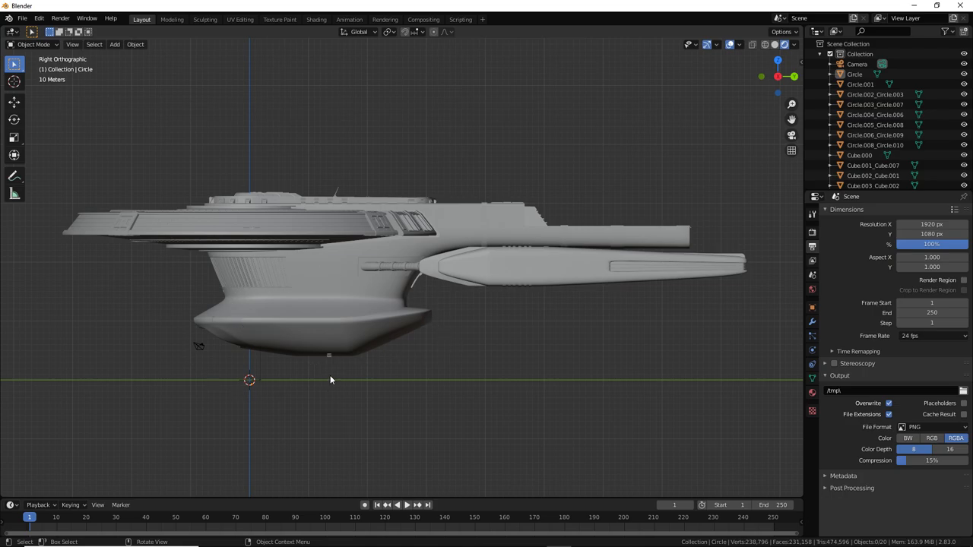
mouse_move(332, 375)
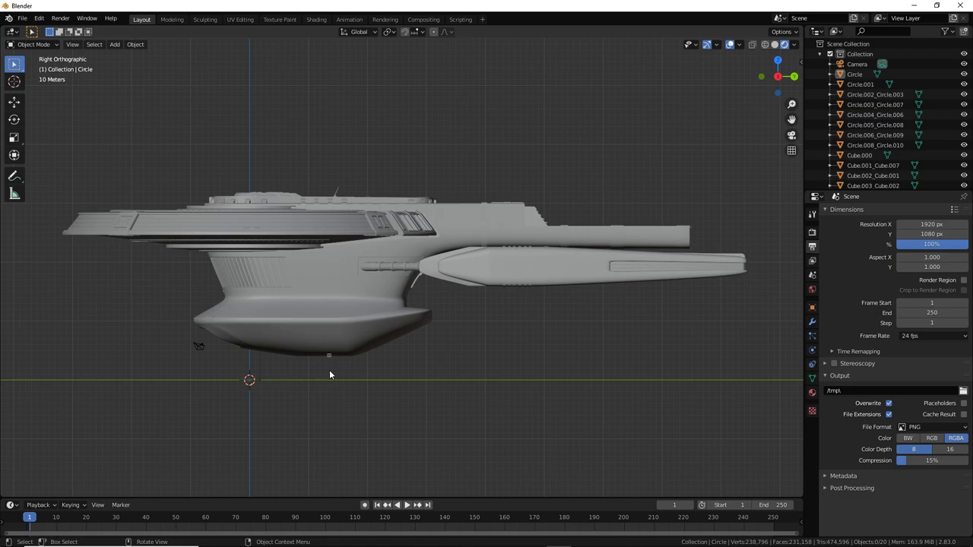
mouse_move(572, 271)
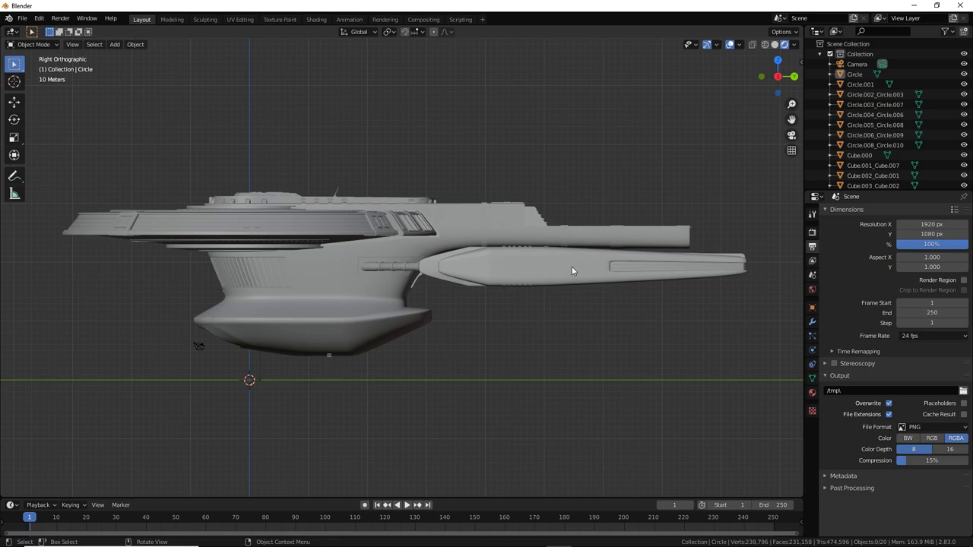
mouse_move(505, 244)
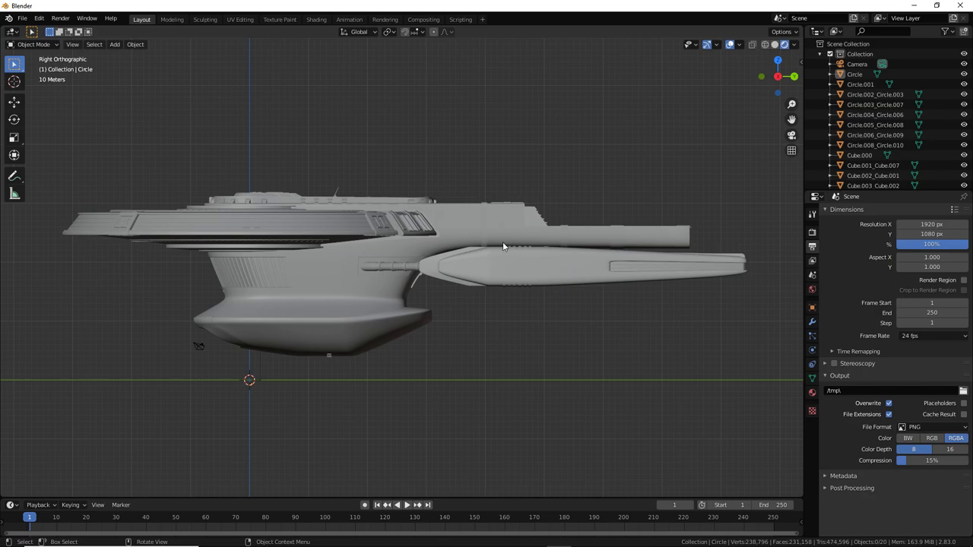
Switch to top orthographic view and zoom out to frame the whole saucer, neck and nacelle struts.
left_click(763, 76)
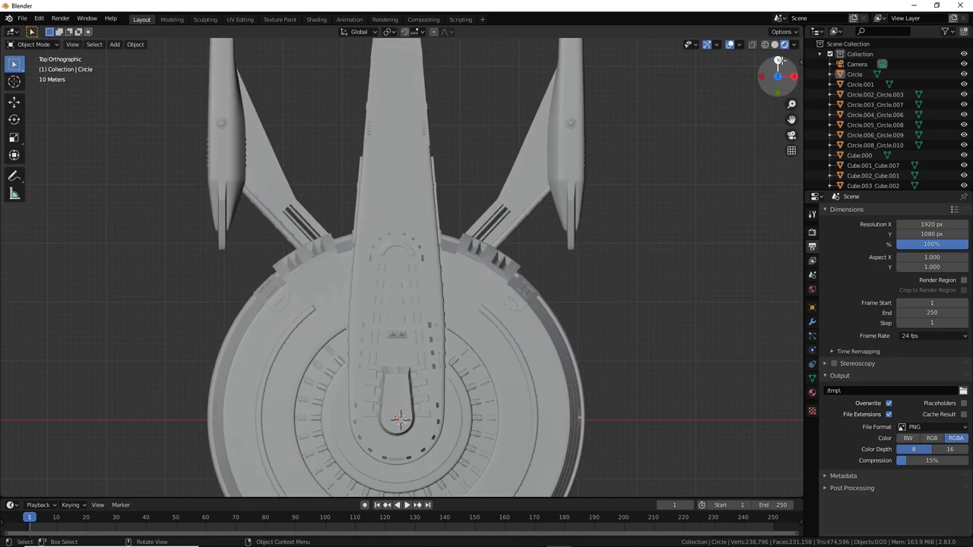
scroll("down", 3)
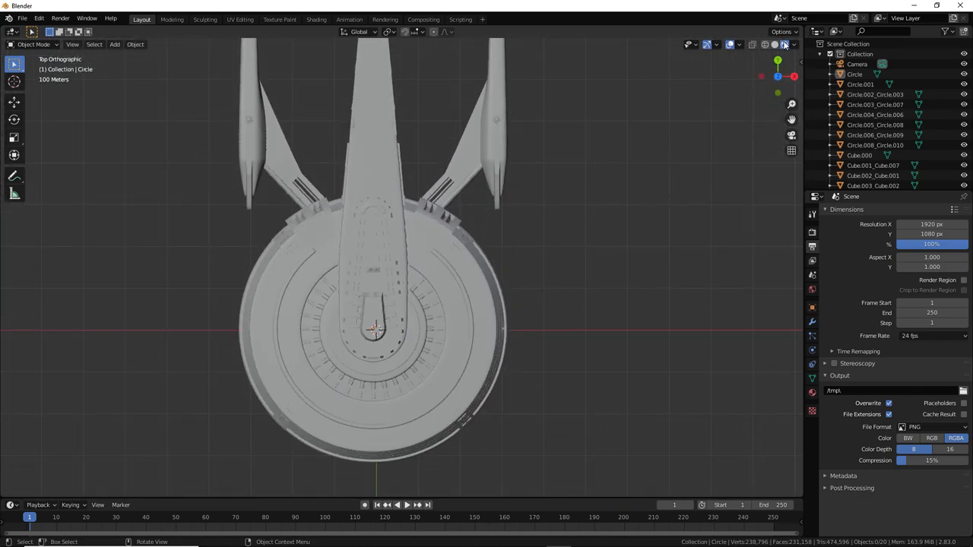
Toggle back to perspective projection and move in close among the inner hull structure.
left_click(773, 61)
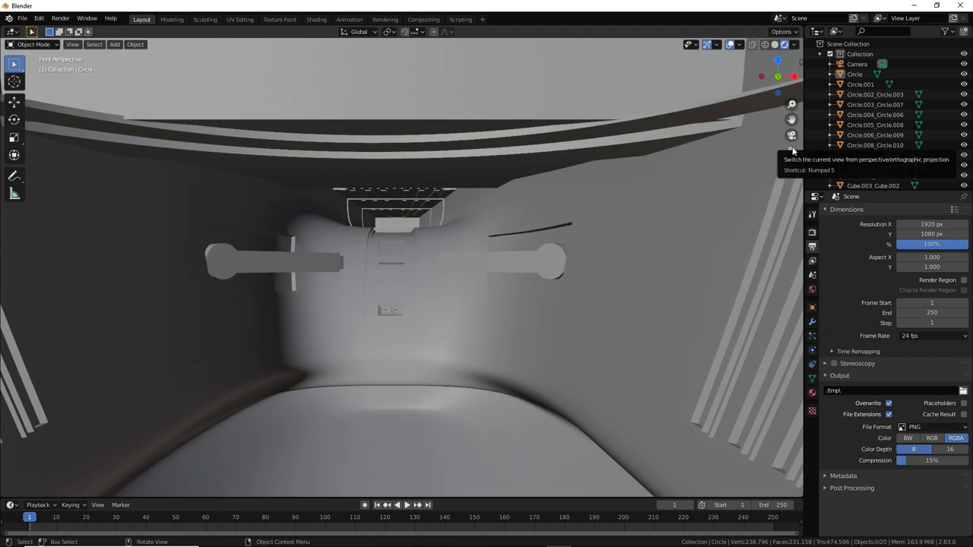
Switch to front orthographic view and show the sidebar with lens, clipping and 3D cursor settings.
left_click(791, 151)
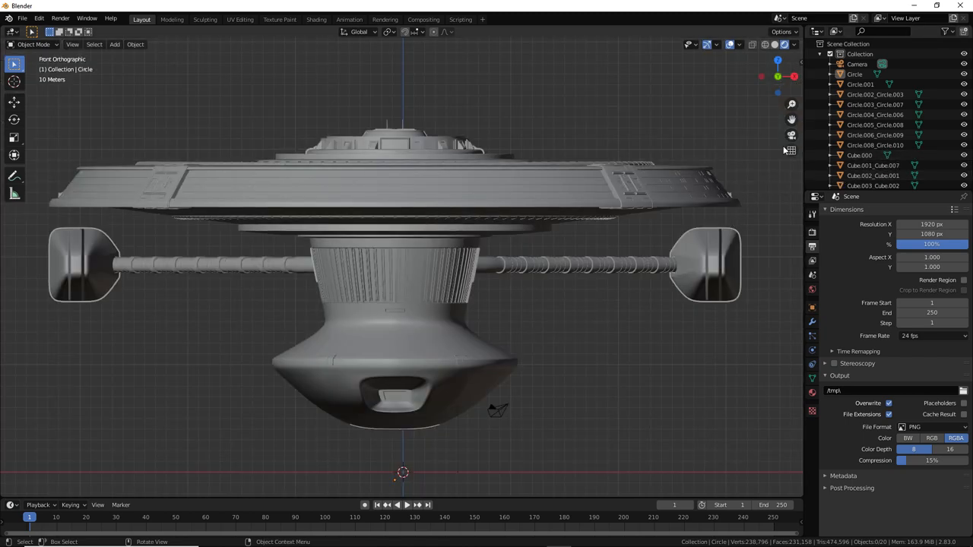
key("N")
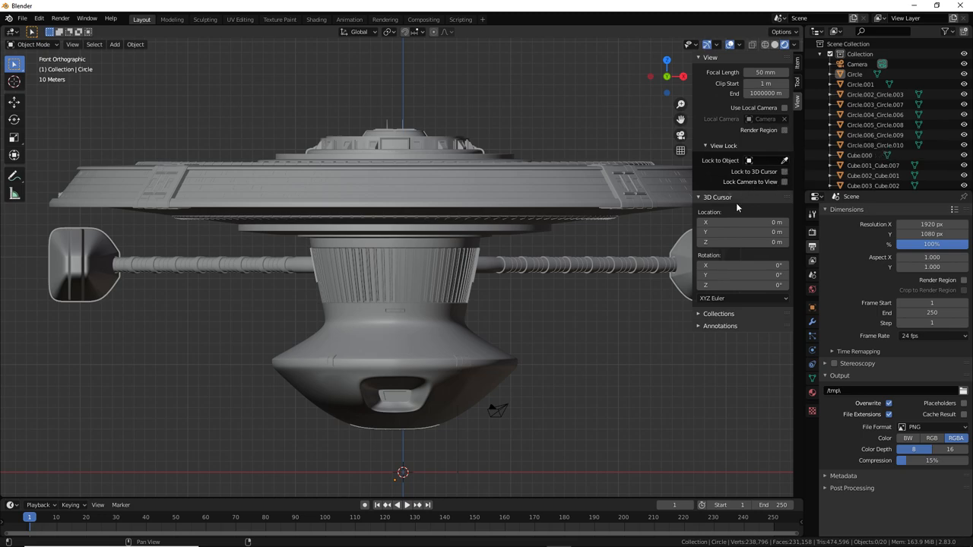
mouse_move(702, 334)
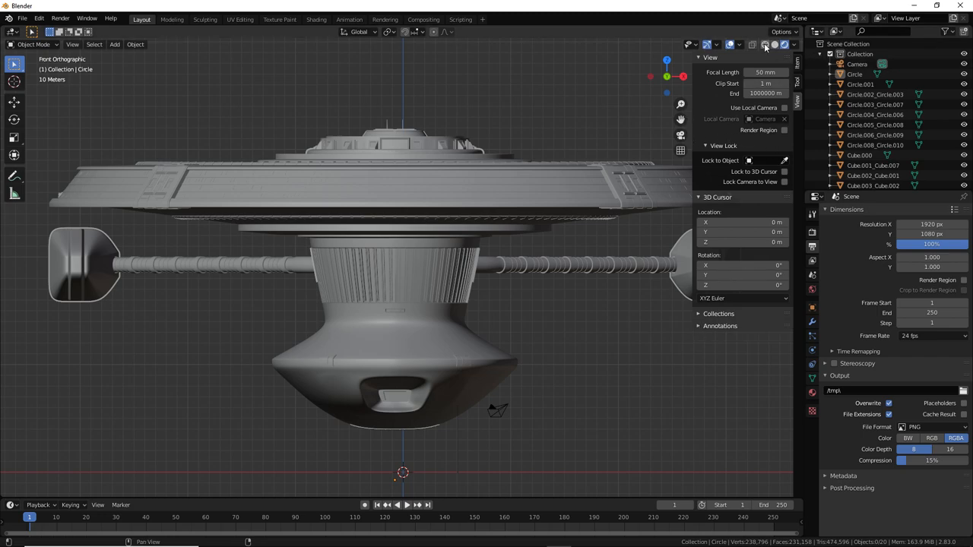
mouse_move(763, 47)
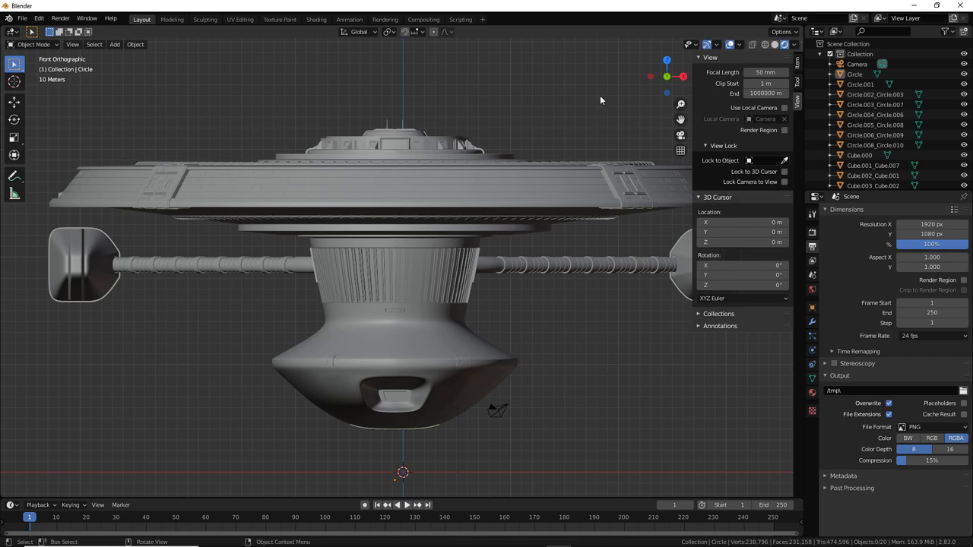
mouse_move(560, 112)
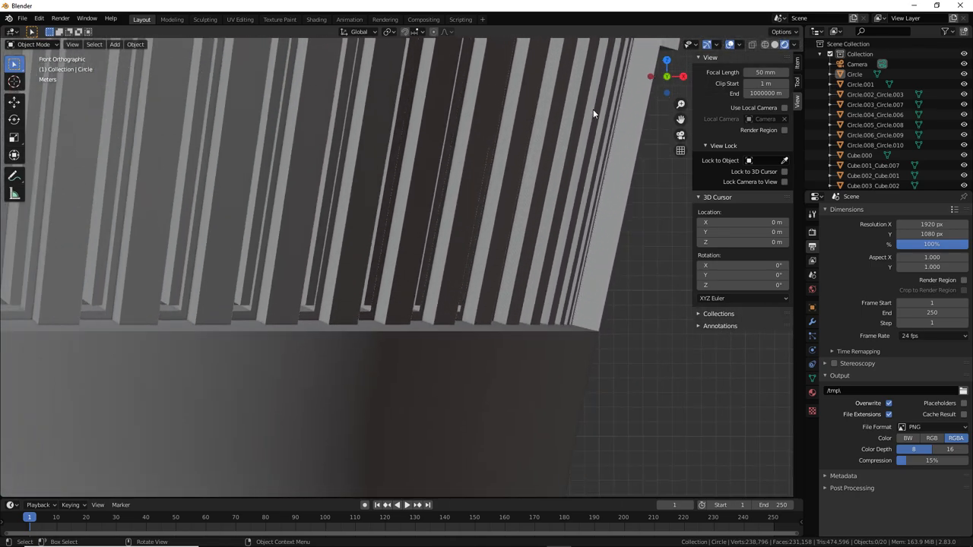
Zoom the front view in close on the saucer rim, ribbed neck section and nacelle strut.
scroll("down", 3)
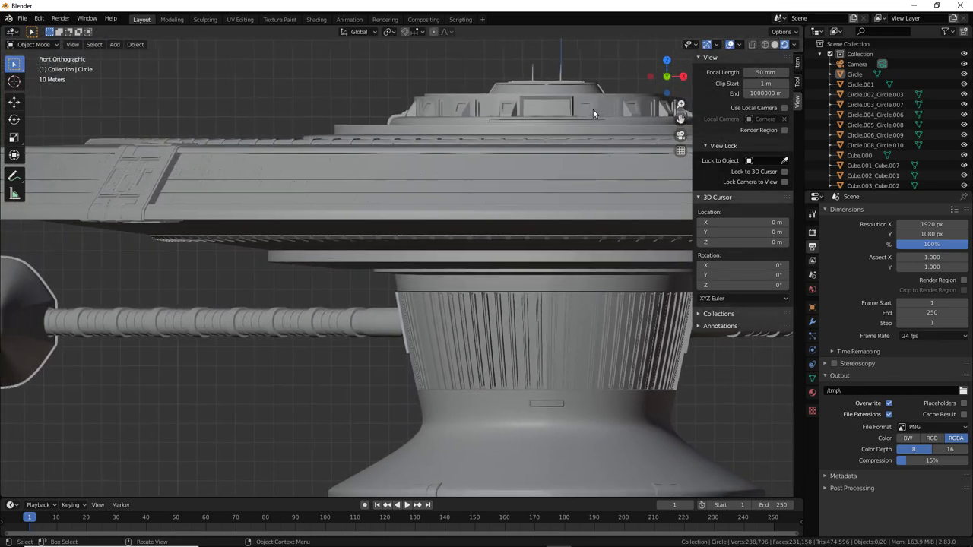